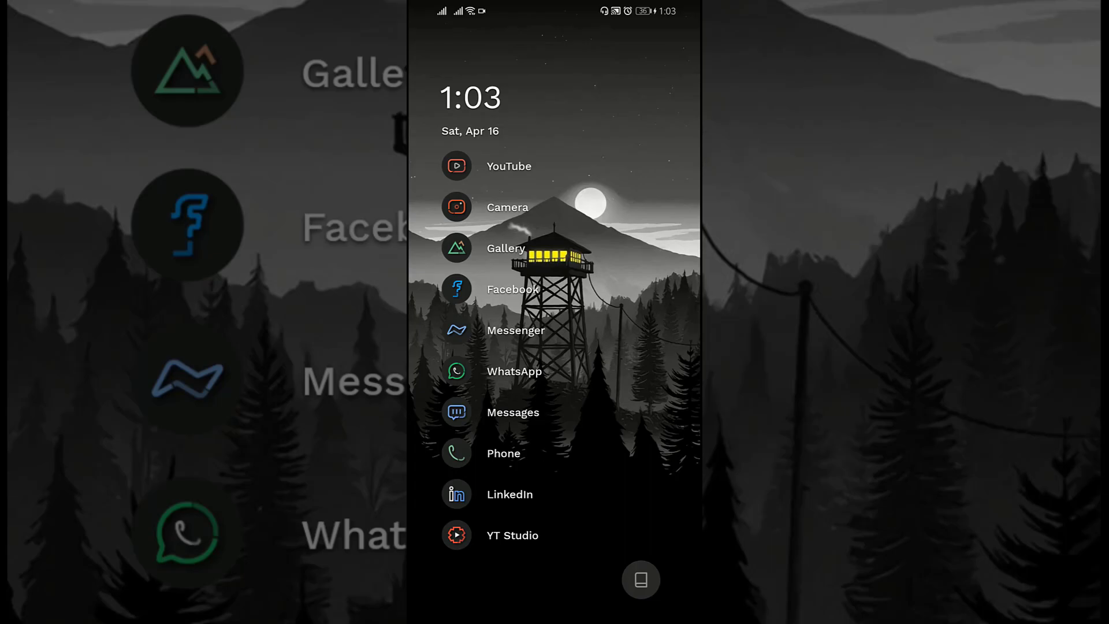
Step: Launch the Facebook app from the home screen and land on the news feed
{"action": "left_click", "coordinate": [456, 289]}
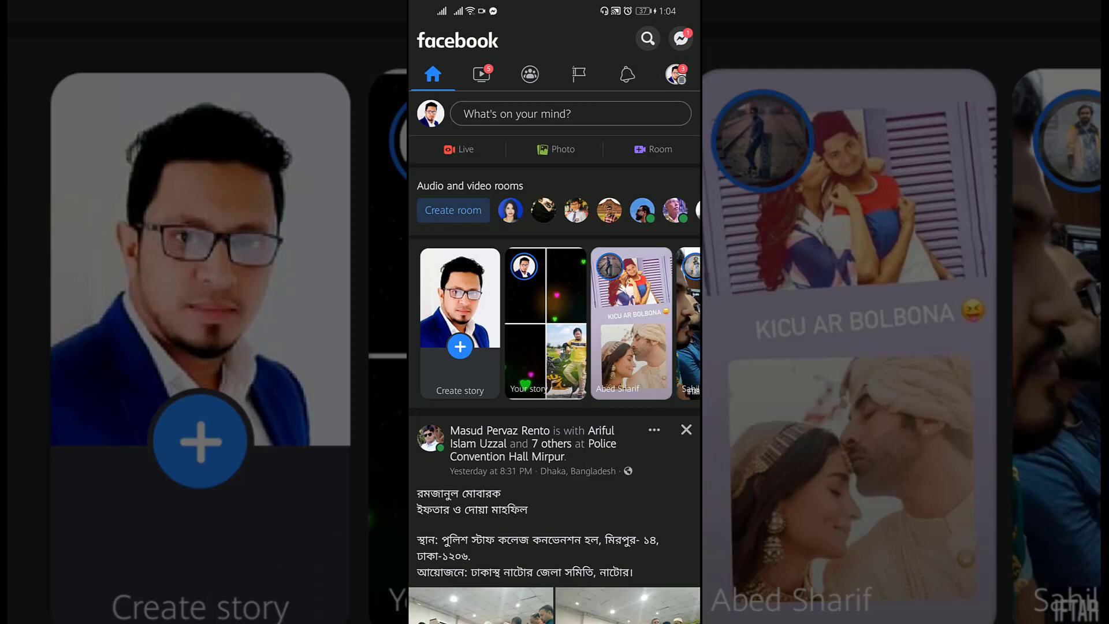
Step: Reach the Settings page via the account menu's Settings & Privacy section
{"action": "left_click", "coordinate": [676, 73]}
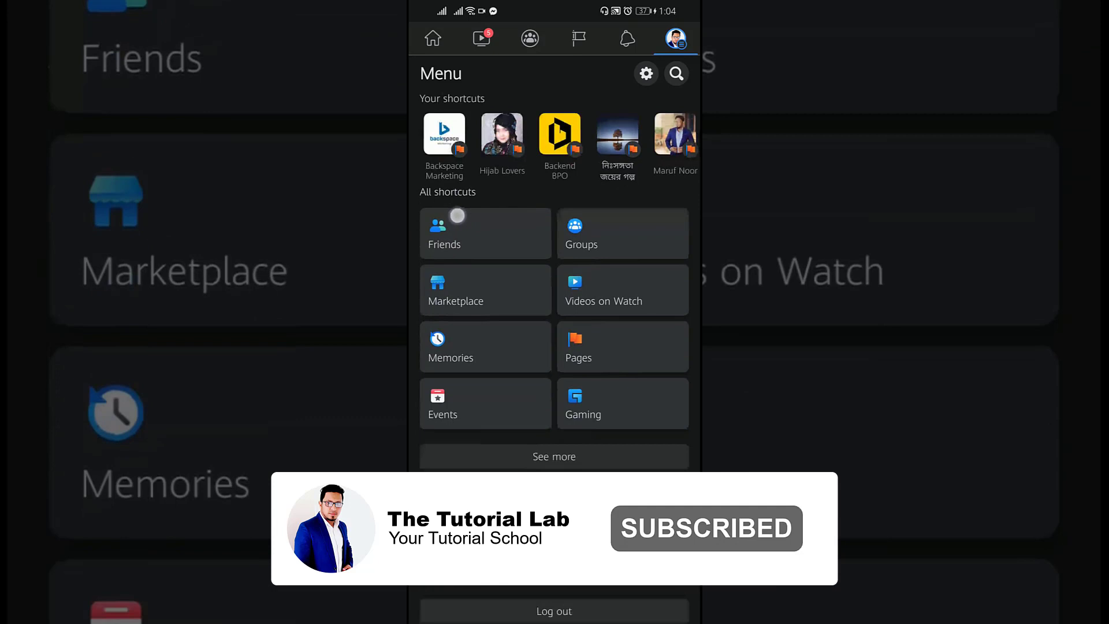
{"action": "scroll", "scroll_direction": "down", "scroll_amount": 3}
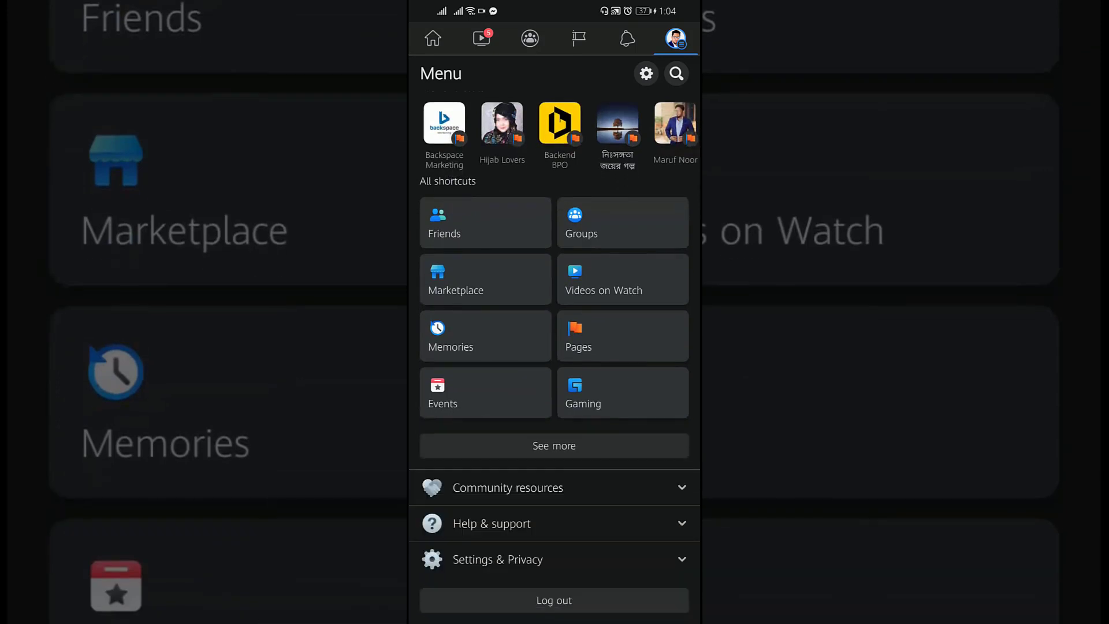
{"action": "left_click", "coordinate": [498, 559]}
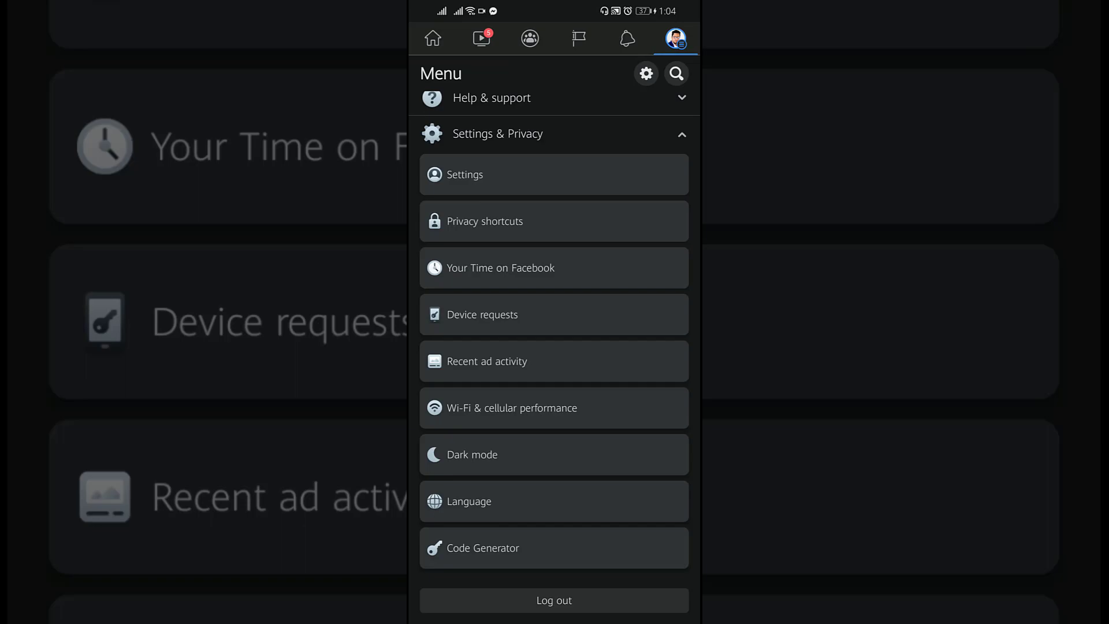
{"action": "left_click", "coordinate": [464, 174]}
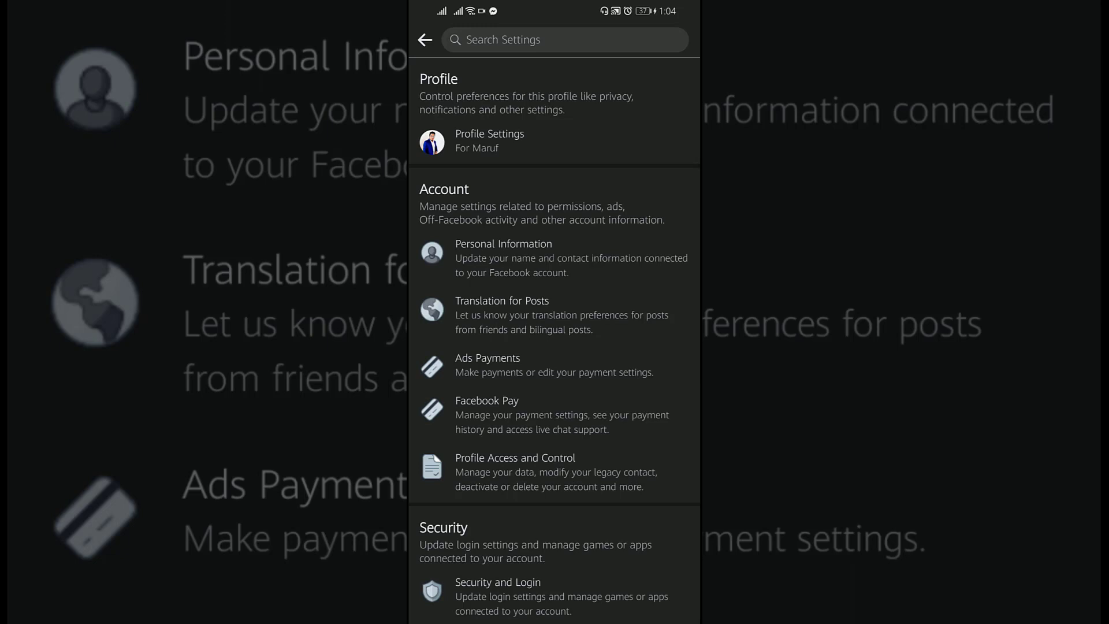
Step: Reach Manage contact info through Personal Information, listing the phone number and email
{"action": "left_click", "coordinate": [504, 258]}
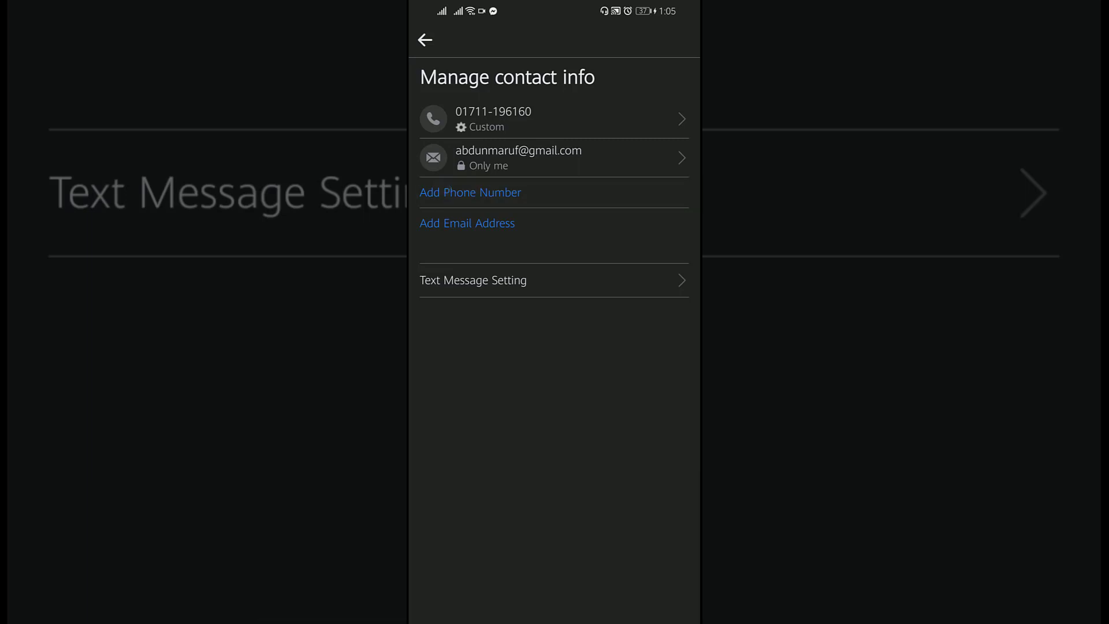
Step: Back out of the contact info settings to the home news feed
{"action": "left_click", "coordinate": [469, 191]}
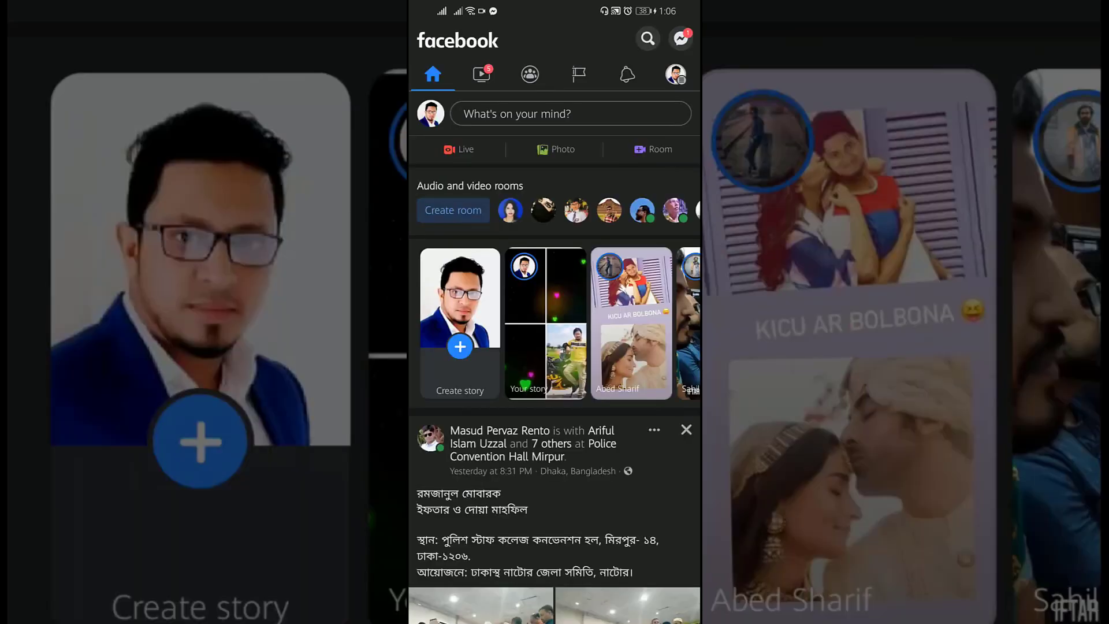
Step: Return to Manage contact info via the menu, Settings and Personal Information
{"action": "left_click", "coordinate": [675, 74]}
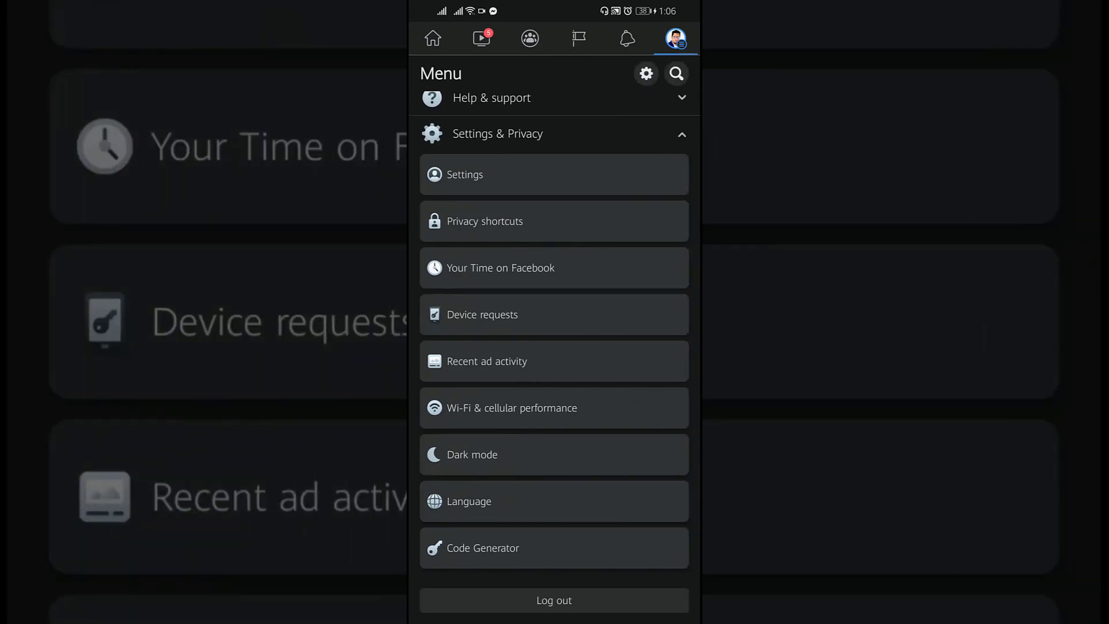
{"action": "left_click", "coordinate": [464, 174]}
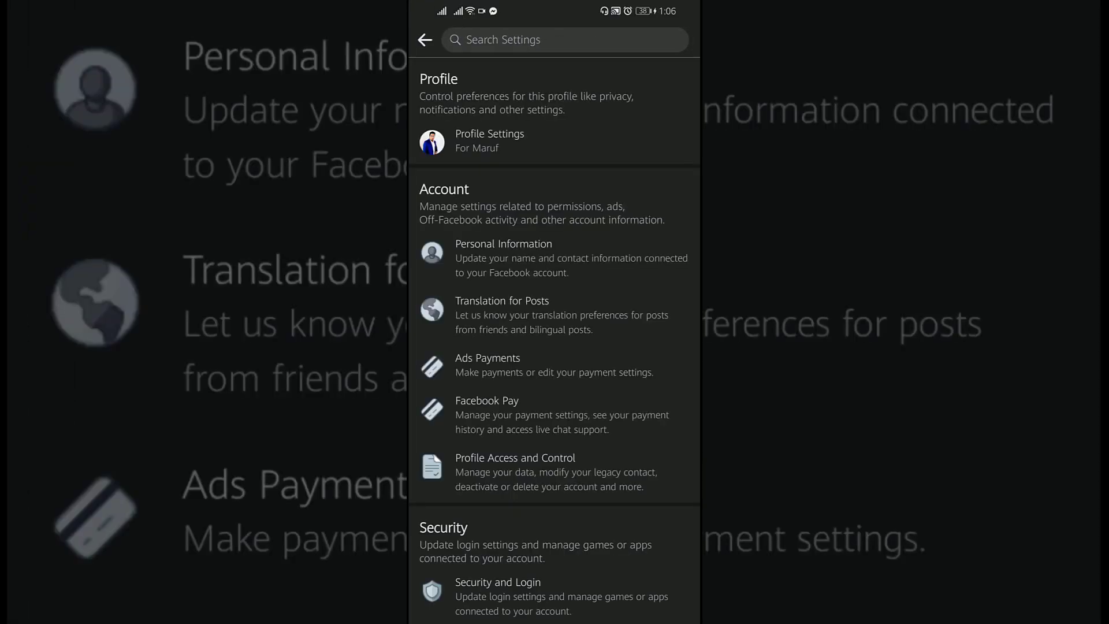
{"action": "left_click", "coordinate": [504, 258]}
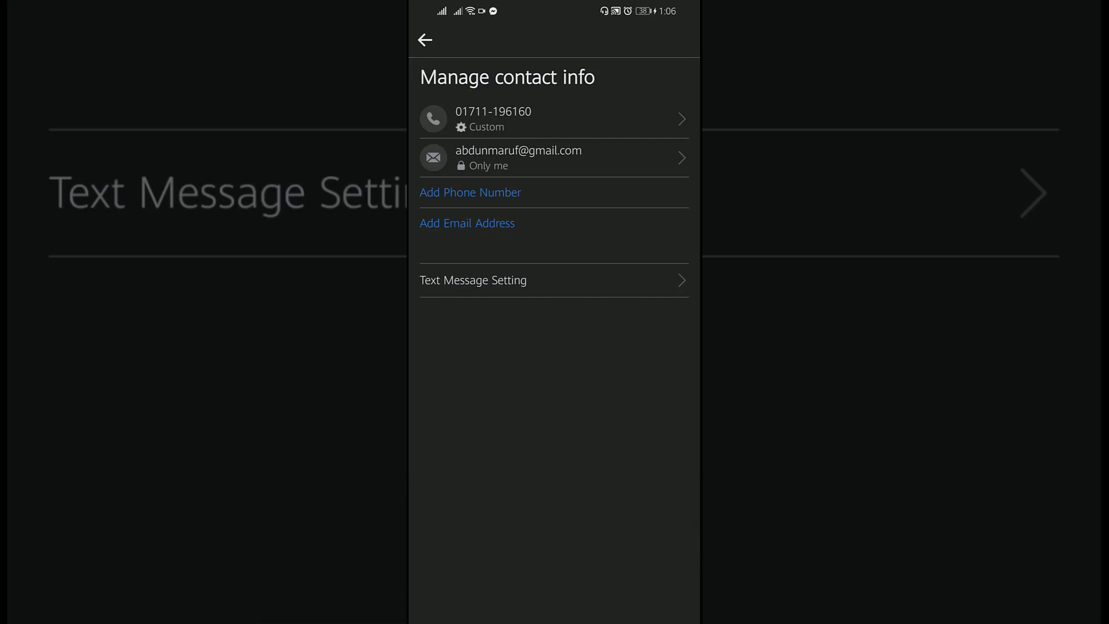
Step: Show the confirmed phone number's detail page with its who-can-see-it setting
{"action": "left_click", "coordinate": [553, 119]}
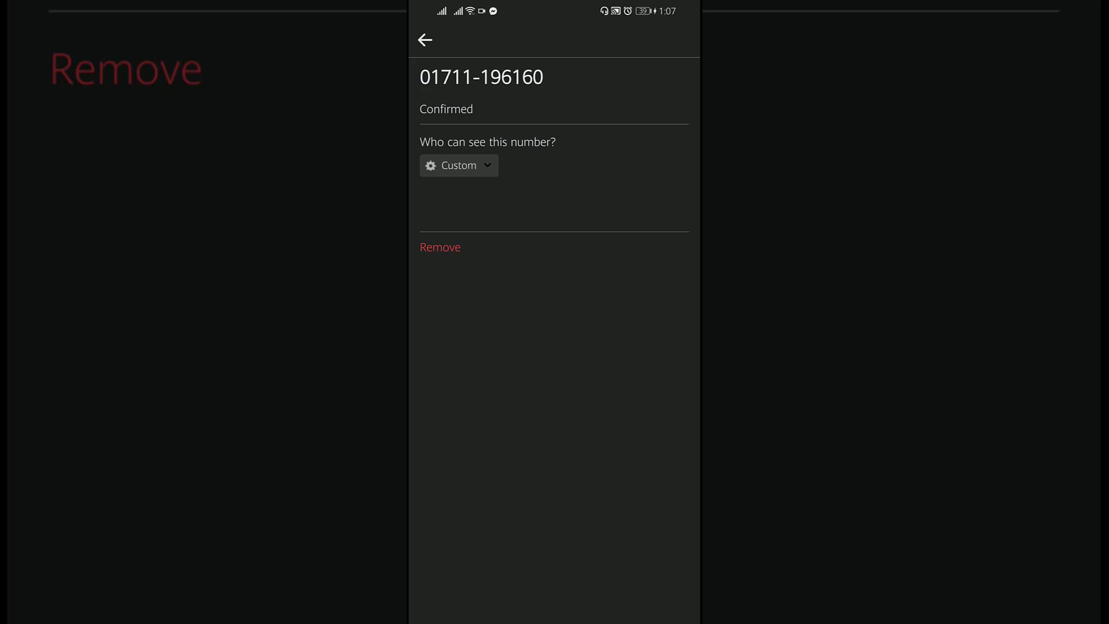
{"action": "left_click", "coordinate": [454, 165]}
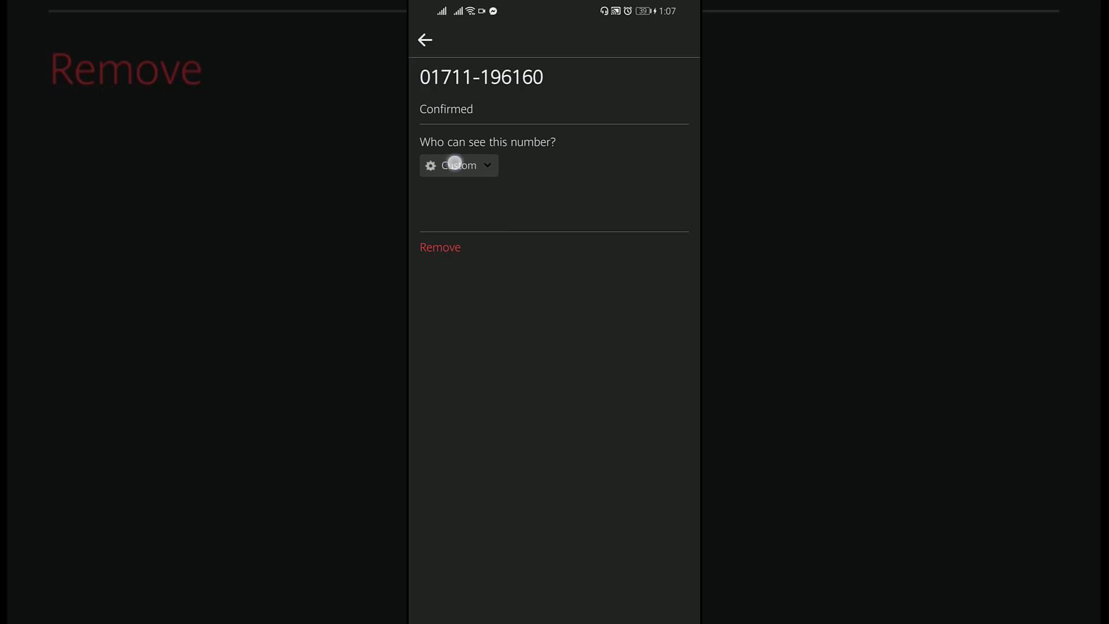
Step: Set the phone number's audience to Friends and bring up the Remove confirmation
{"action": "left_click", "coordinate": [458, 166]}
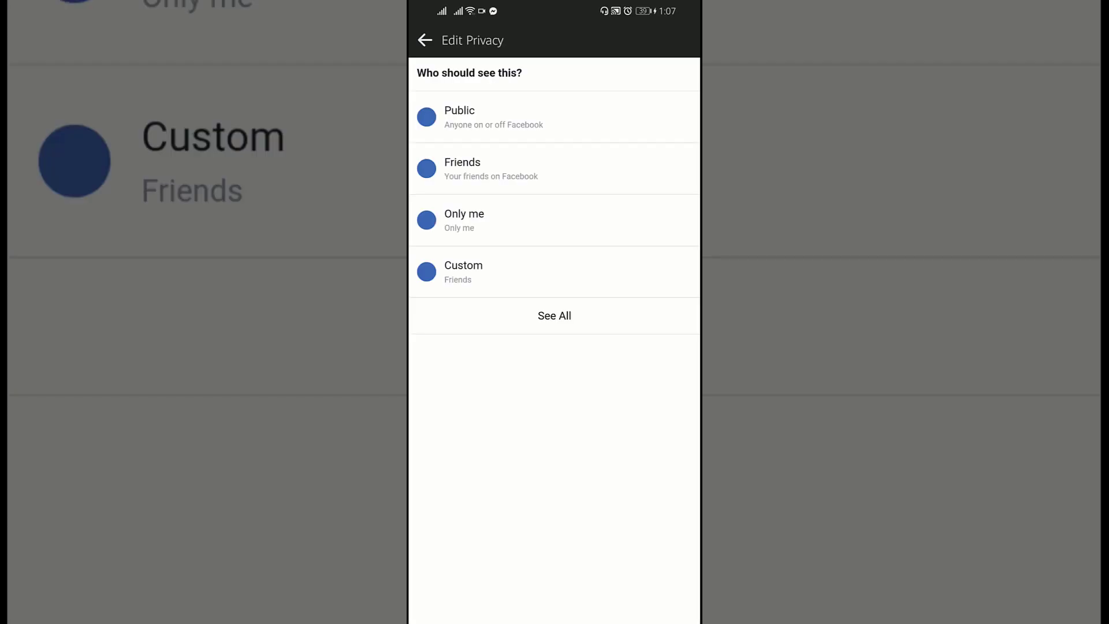
{"action": "left_click", "coordinate": [555, 271]}
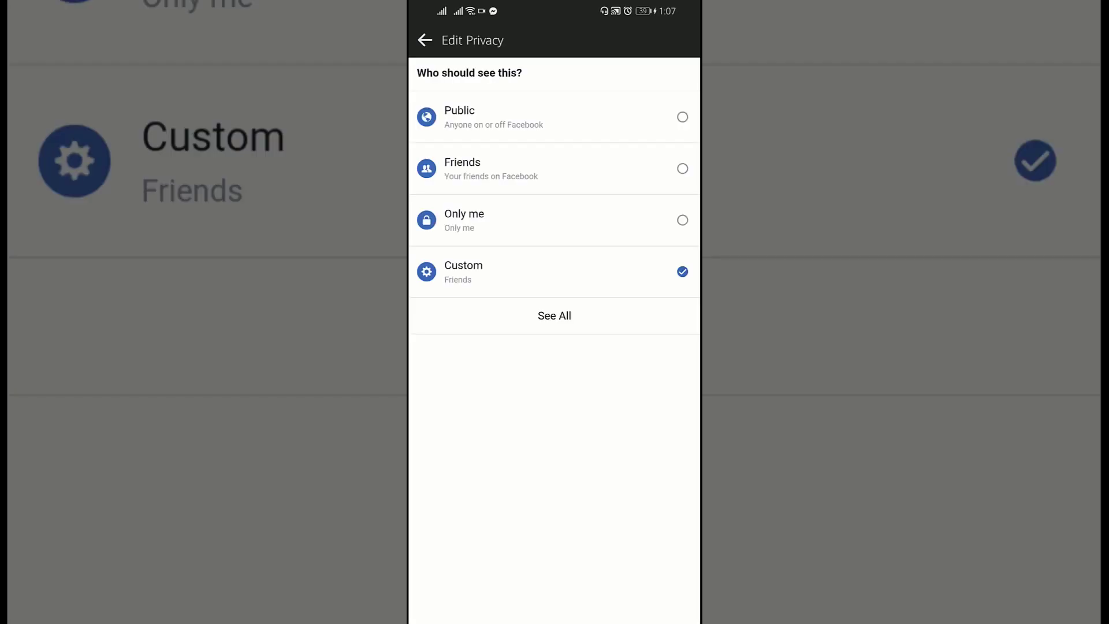
{"action": "left_click", "coordinate": [555, 168]}
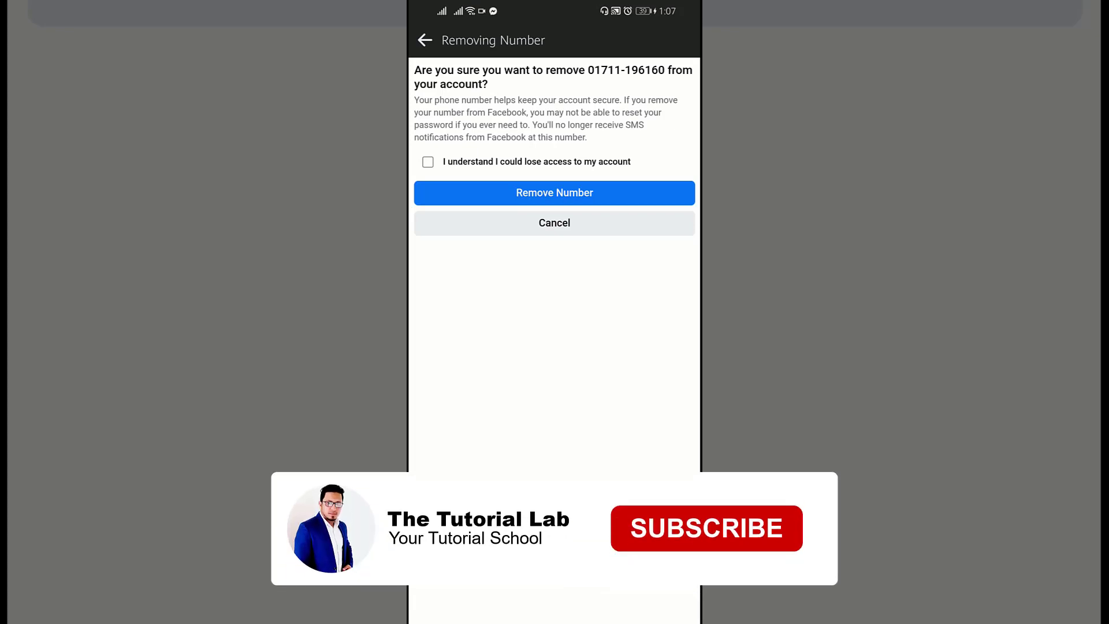
Step: Cancel the number removal and return to the Personal Information page
{"action": "left_click", "coordinate": [706, 529]}
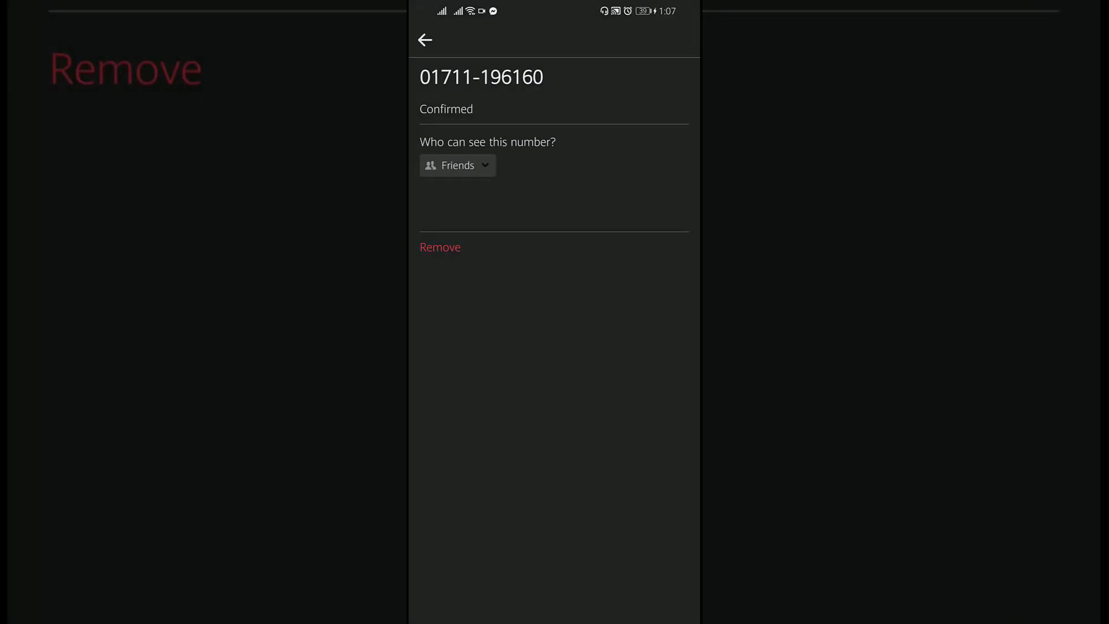
{"action": "left_click", "coordinate": [425, 40]}
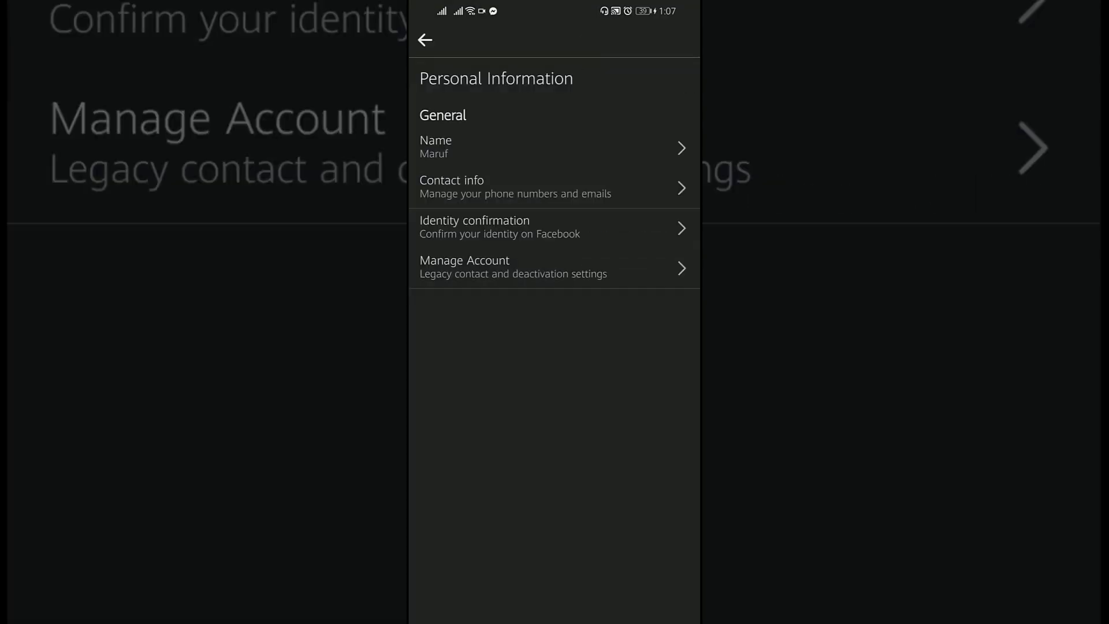